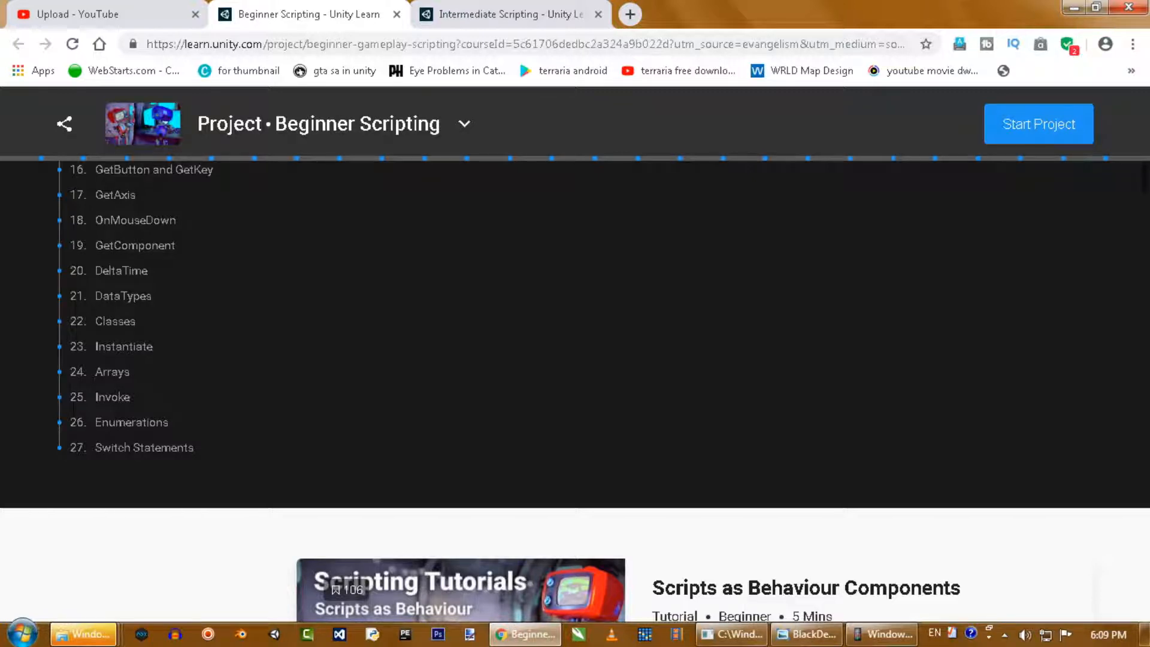
Scroll through the current course page's tutorial list
scroll("down", 3)
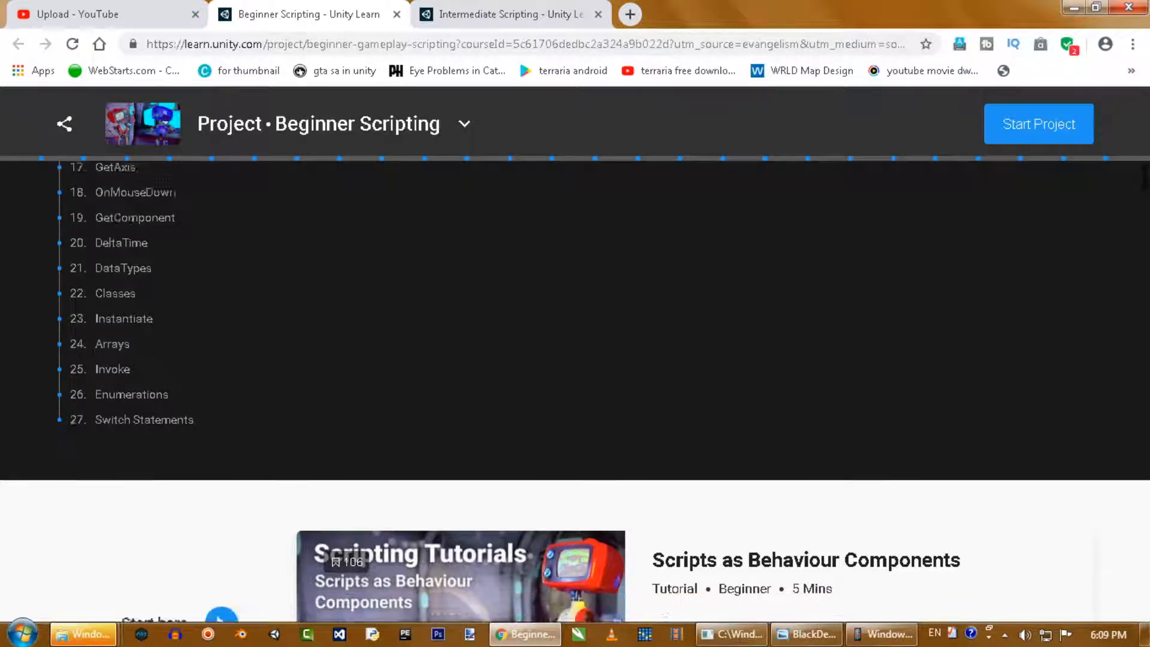
scroll("down", 3)
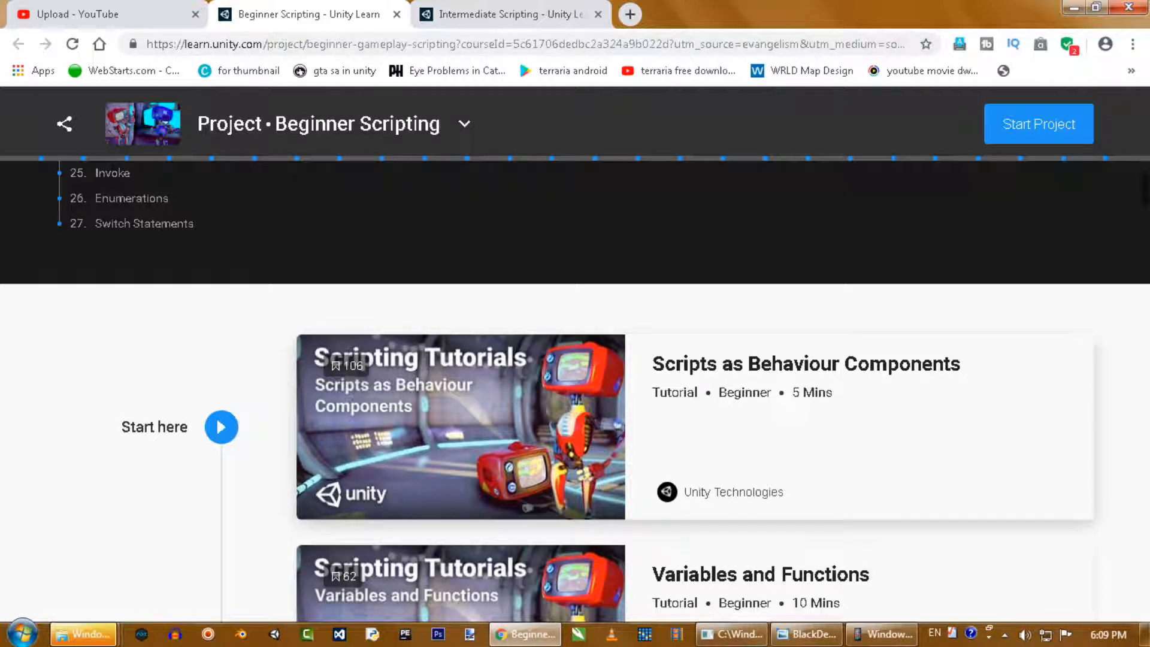
scroll("down", 3)
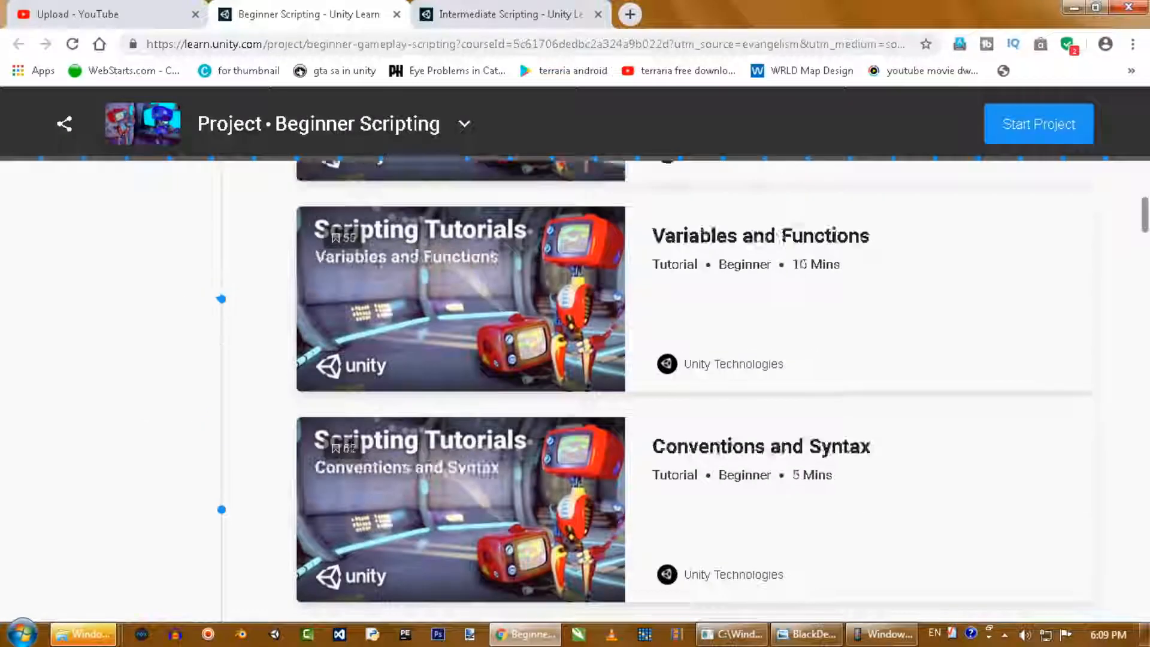
scroll("down", 3)
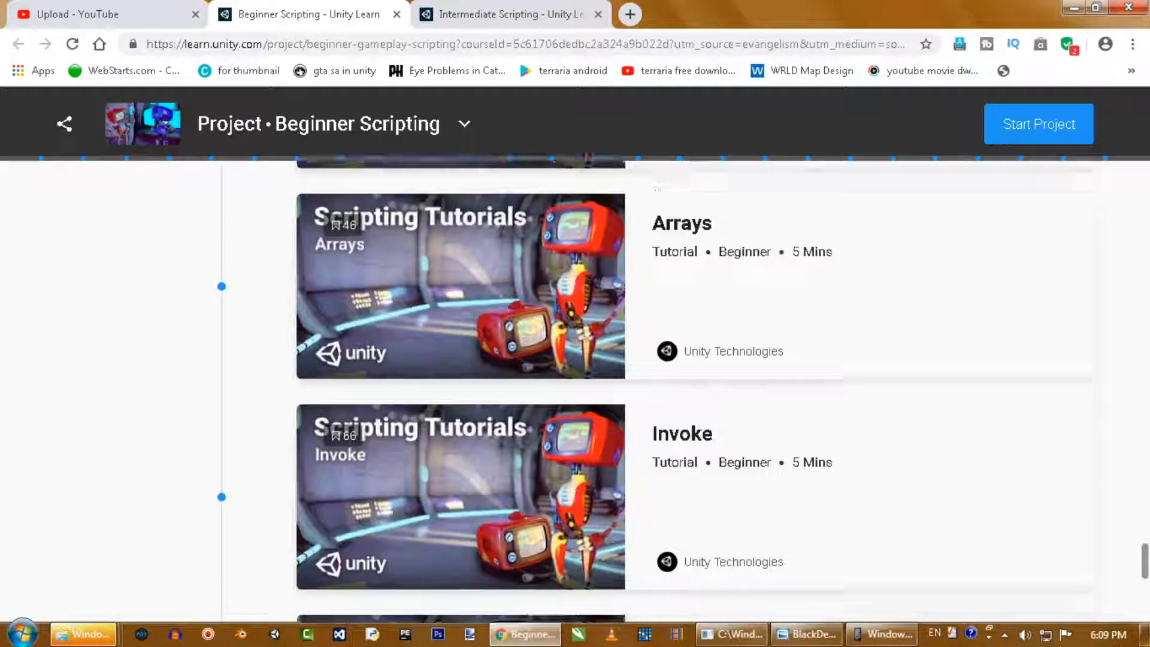
scroll("down", 3)
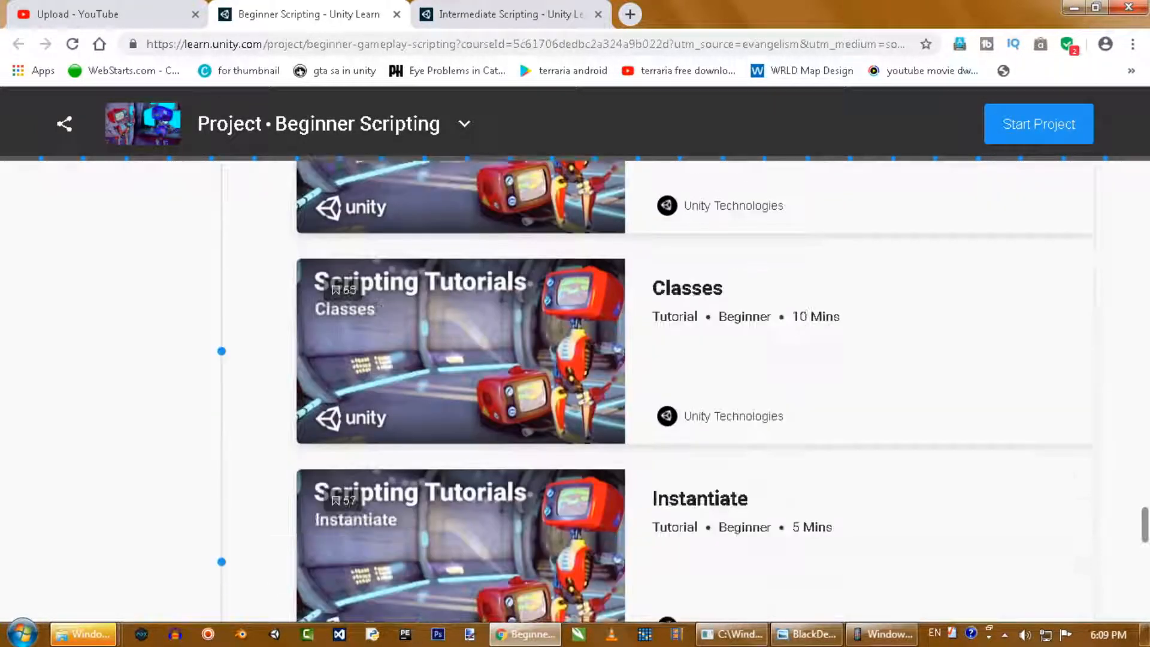
scroll("down", 3)
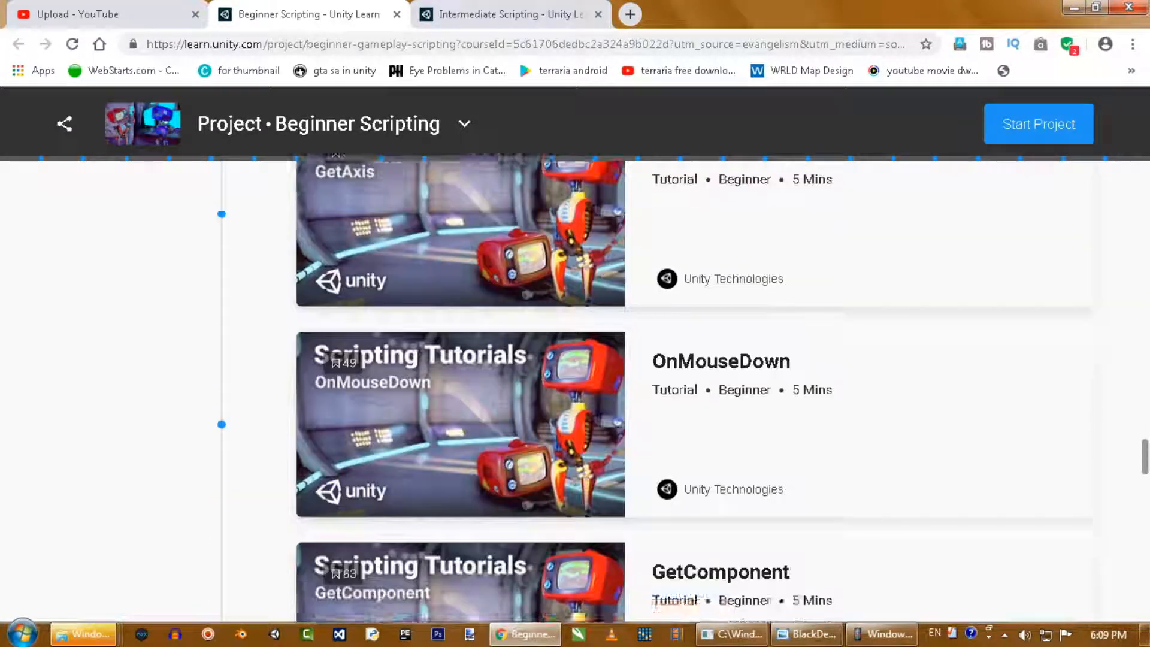
scroll("down", 3)
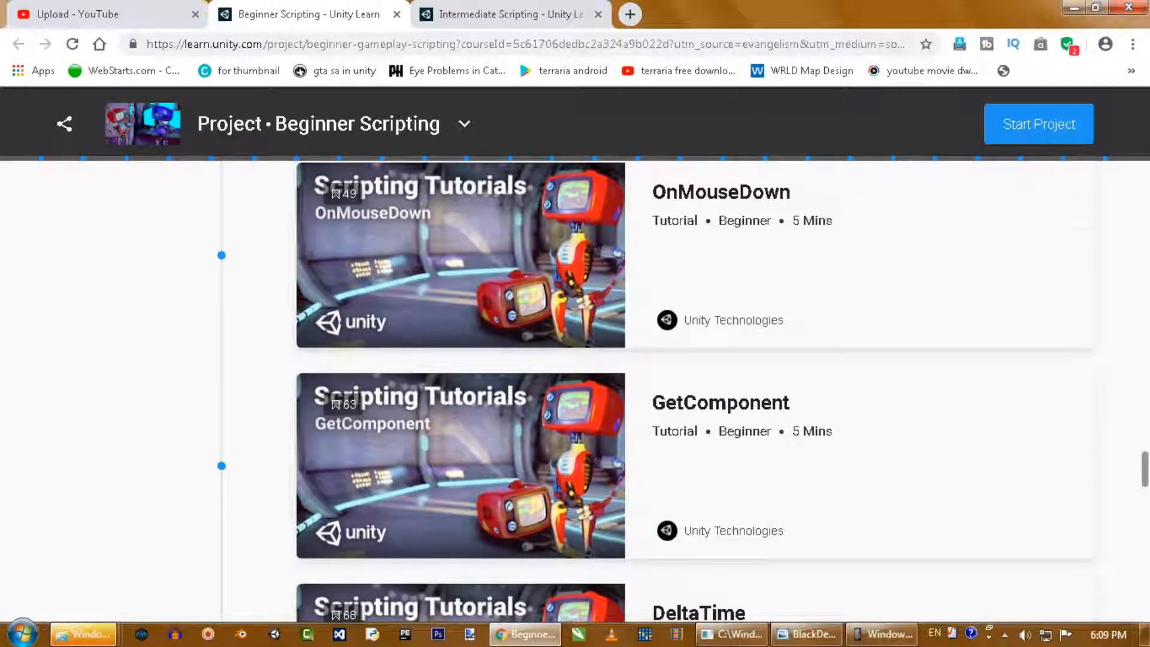
scroll("down", 3)
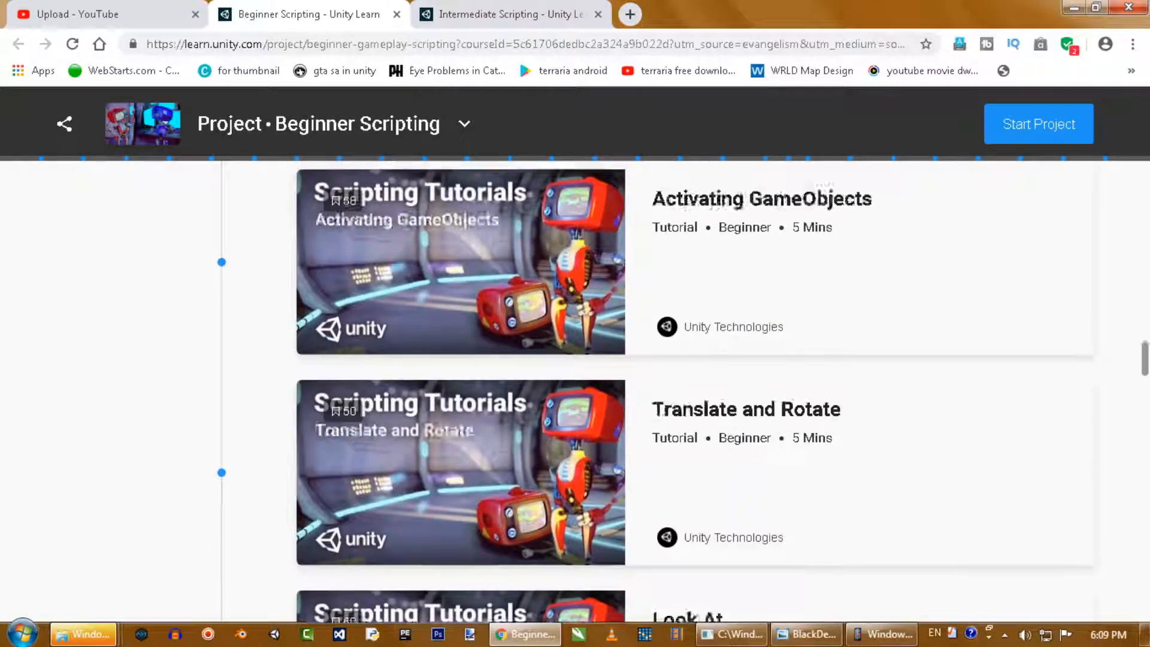
scroll("down", 3)
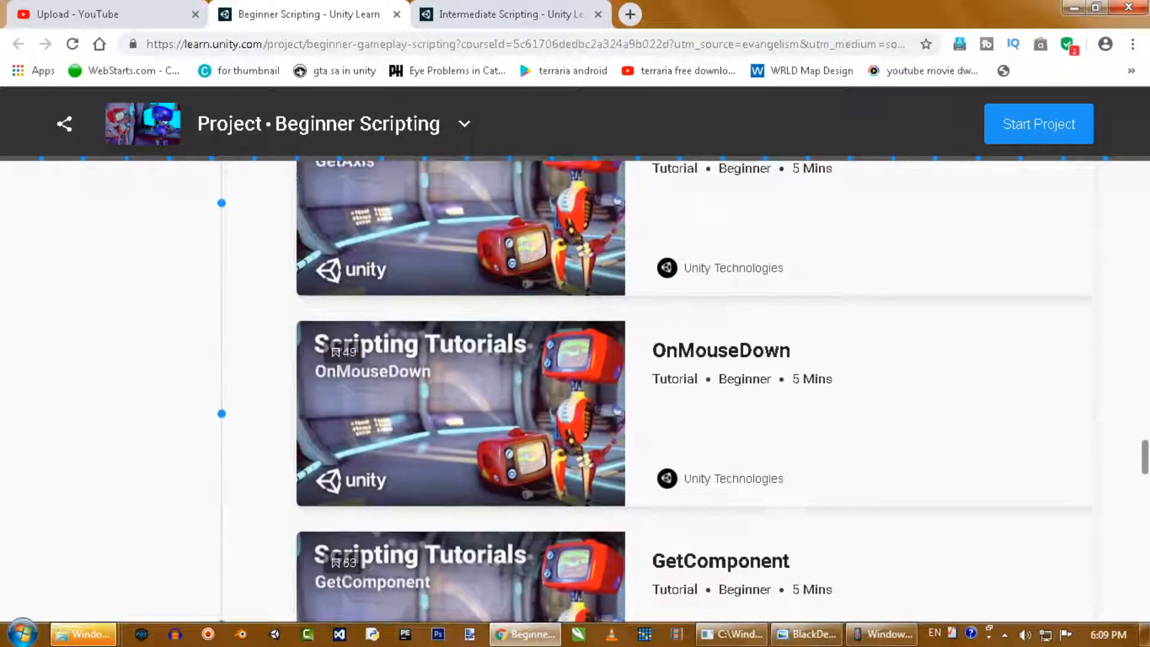
scroll("down", 3)
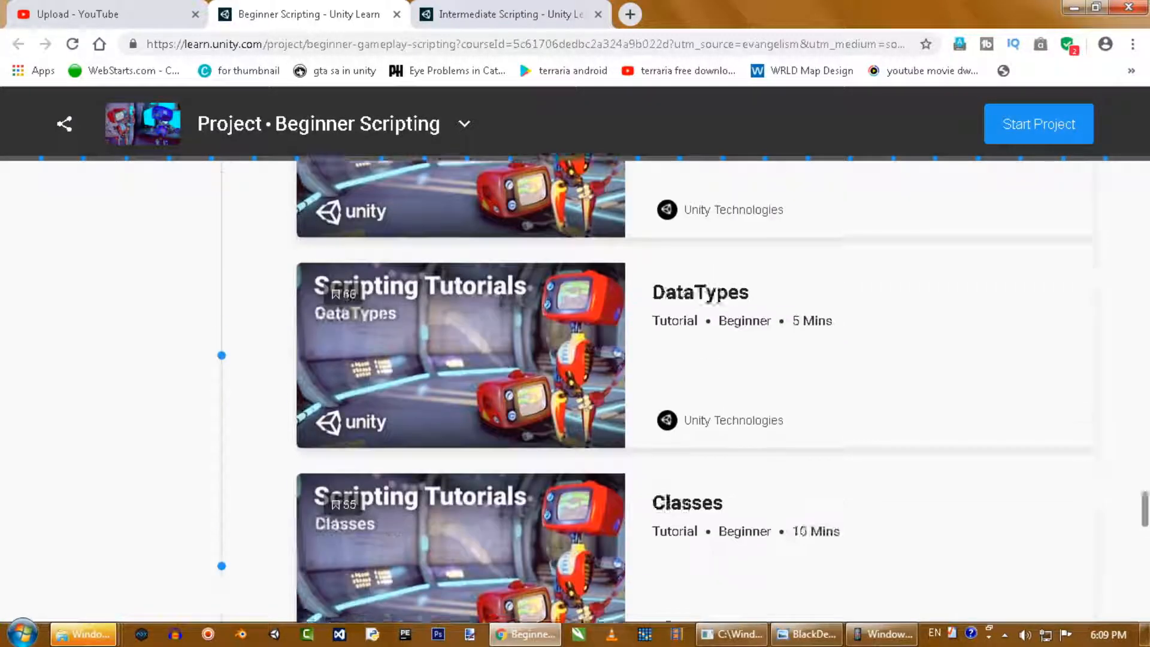
scroll("down", 3)
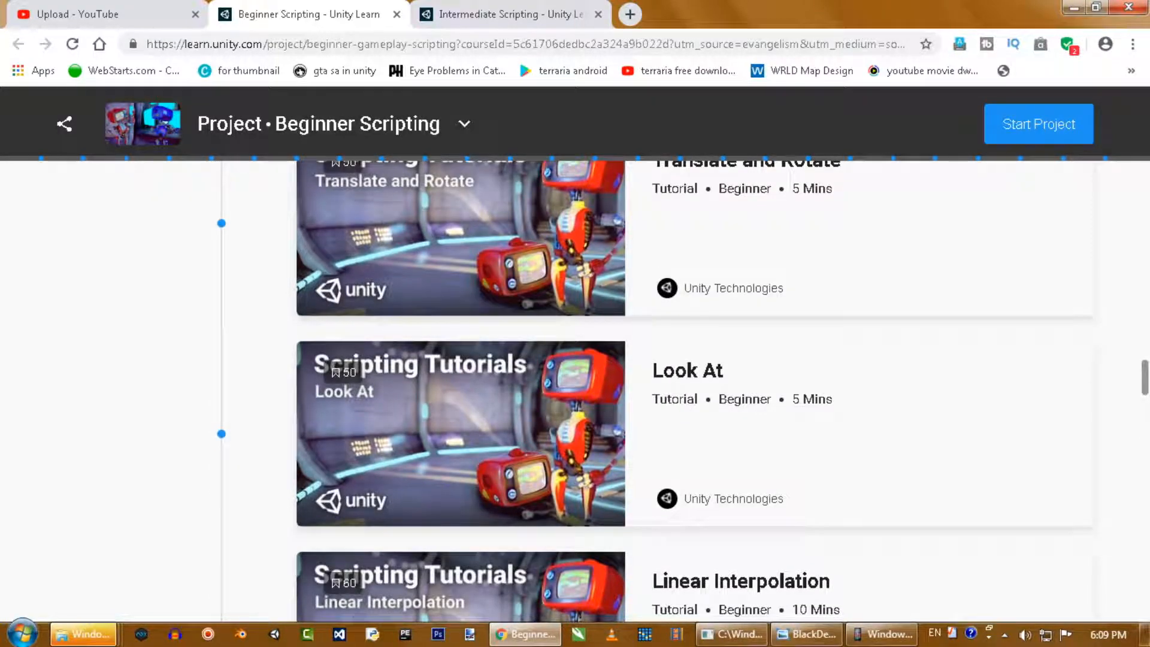
scroll("down", 3)
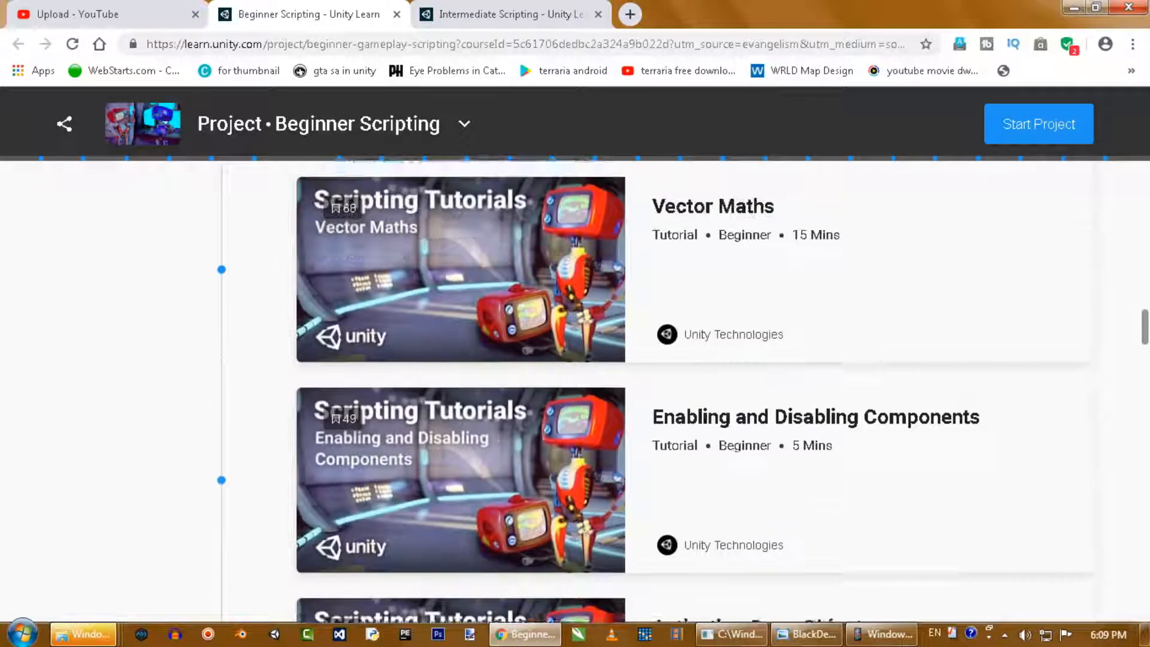
scroll("down", 3)
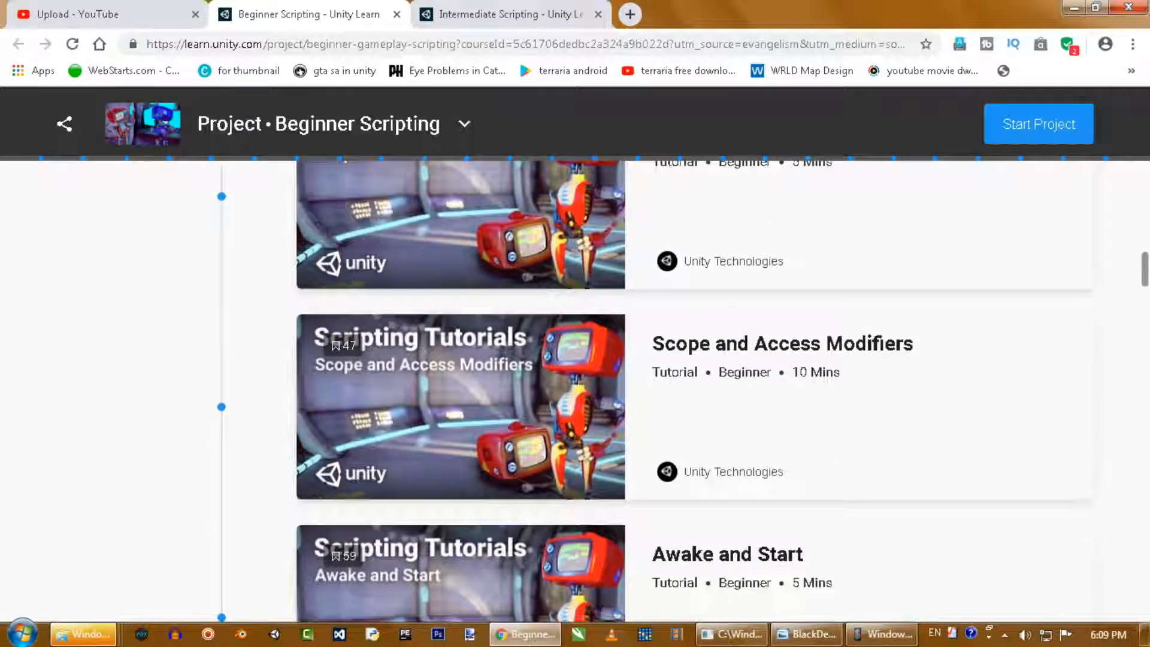
scroll("down", 3)
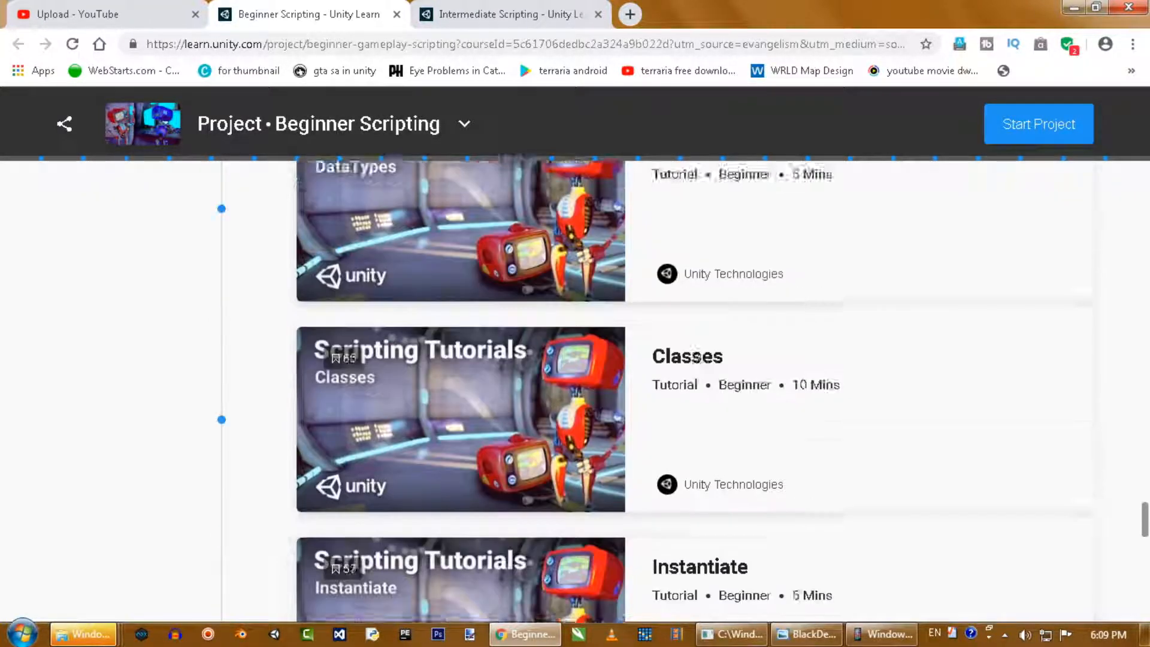
scroll("down", 3)
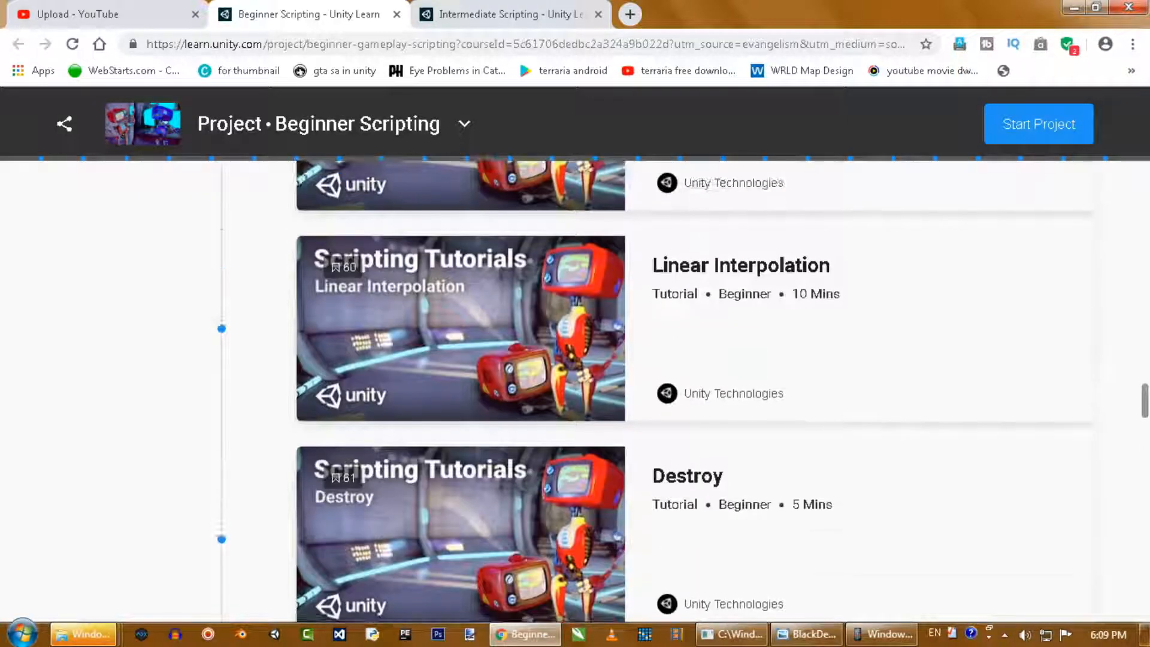
scroll("up", 3)
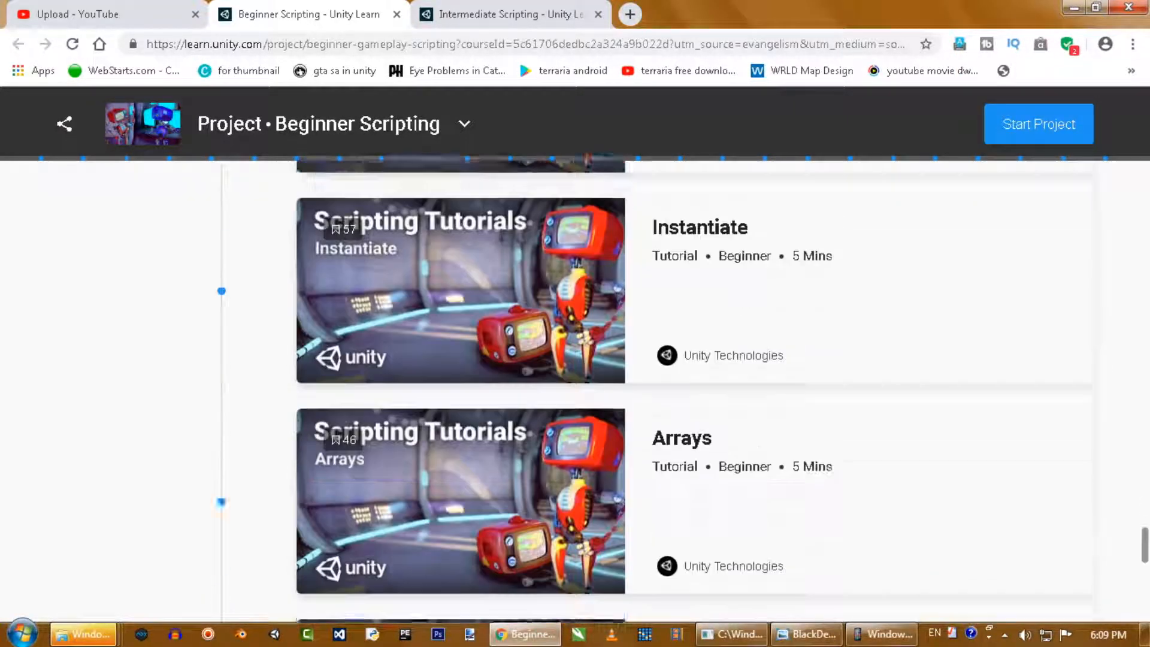
scroll("down", 3)
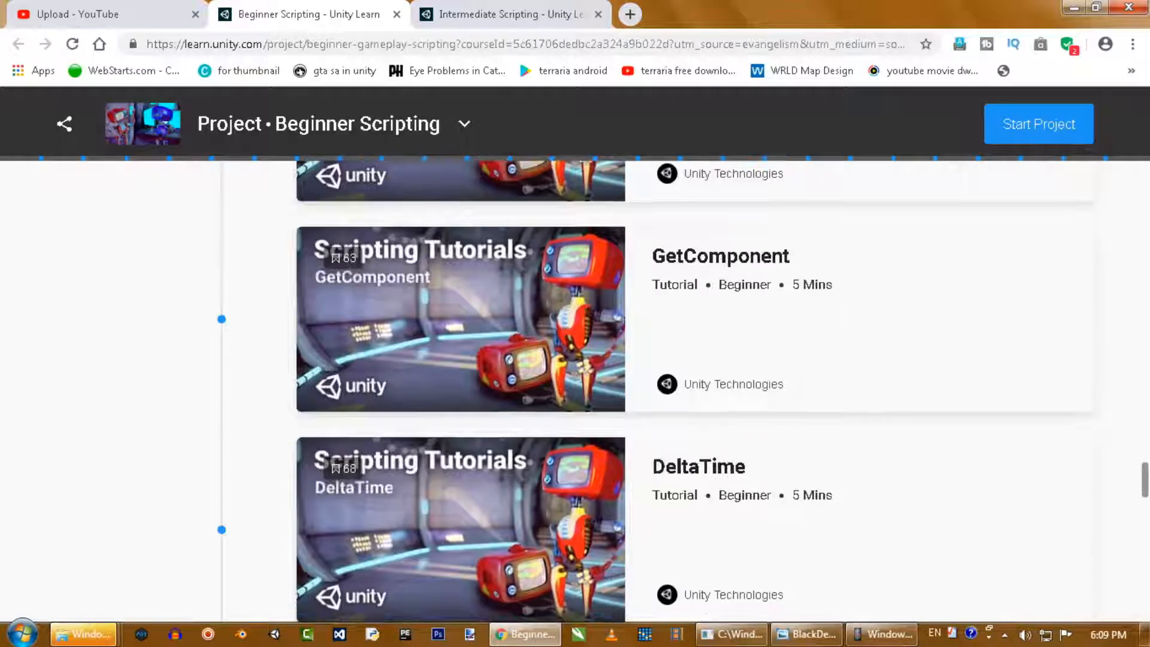
scroll("up", 3)
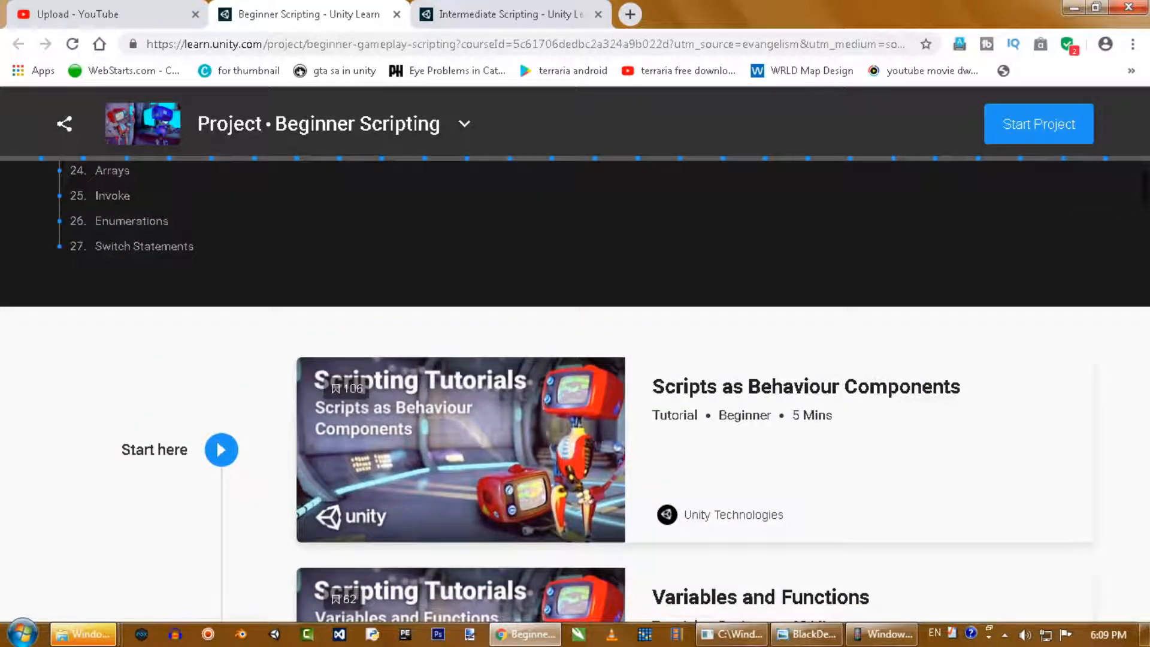
scroll("up", 3)
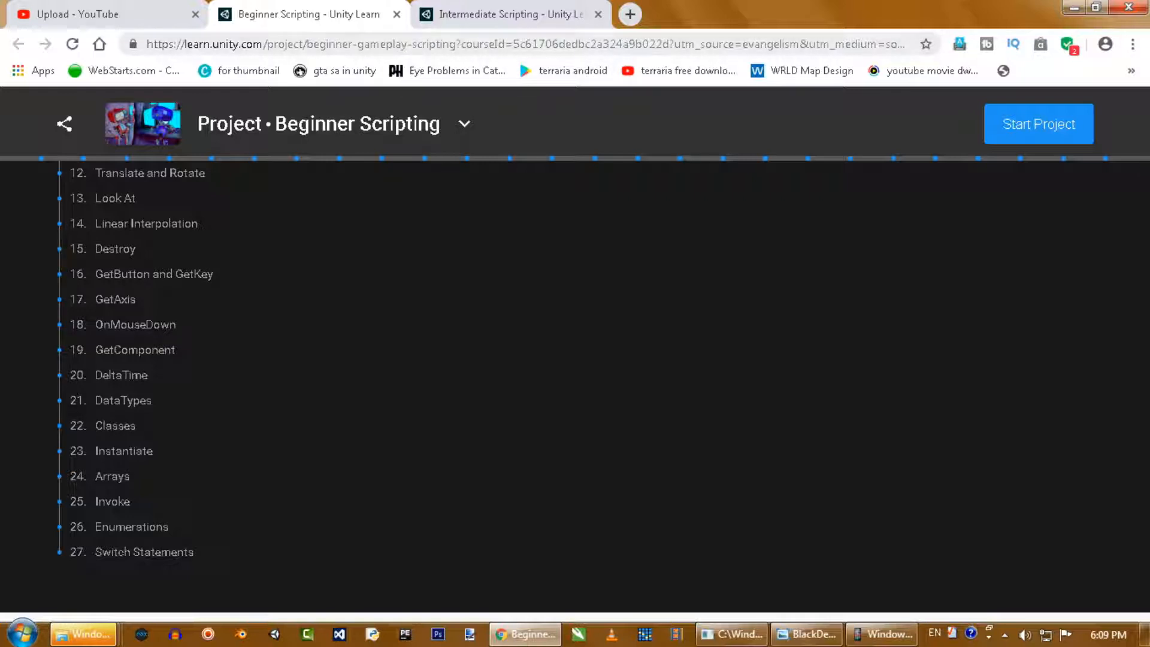
scroll("up", 3)
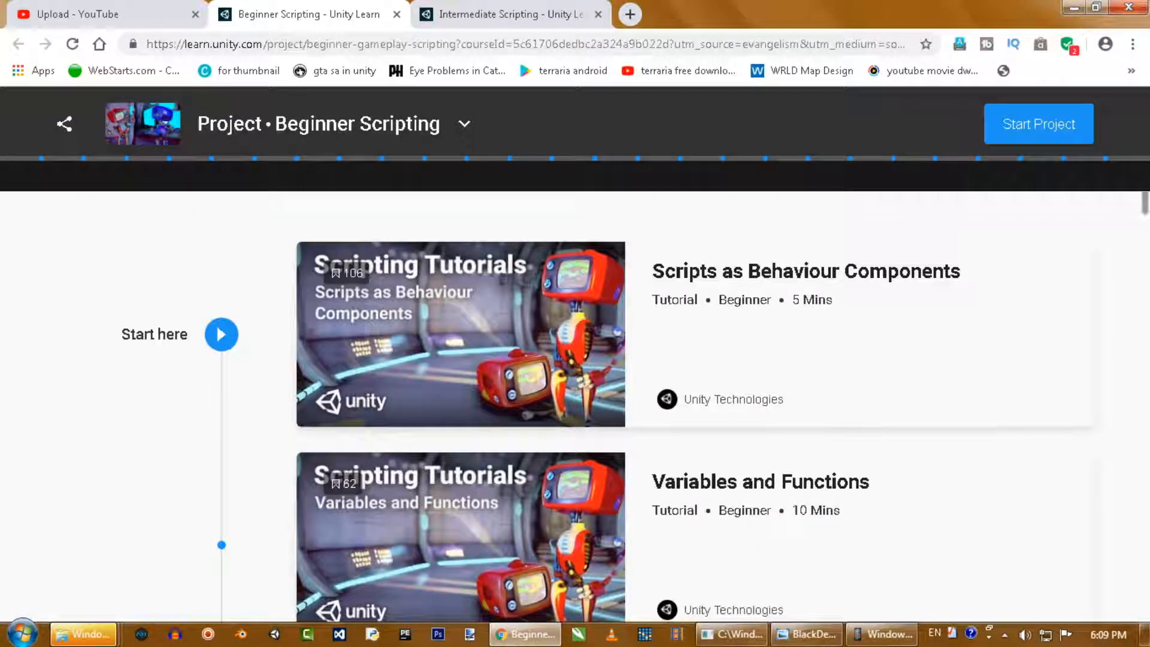
scroll("up", 3)
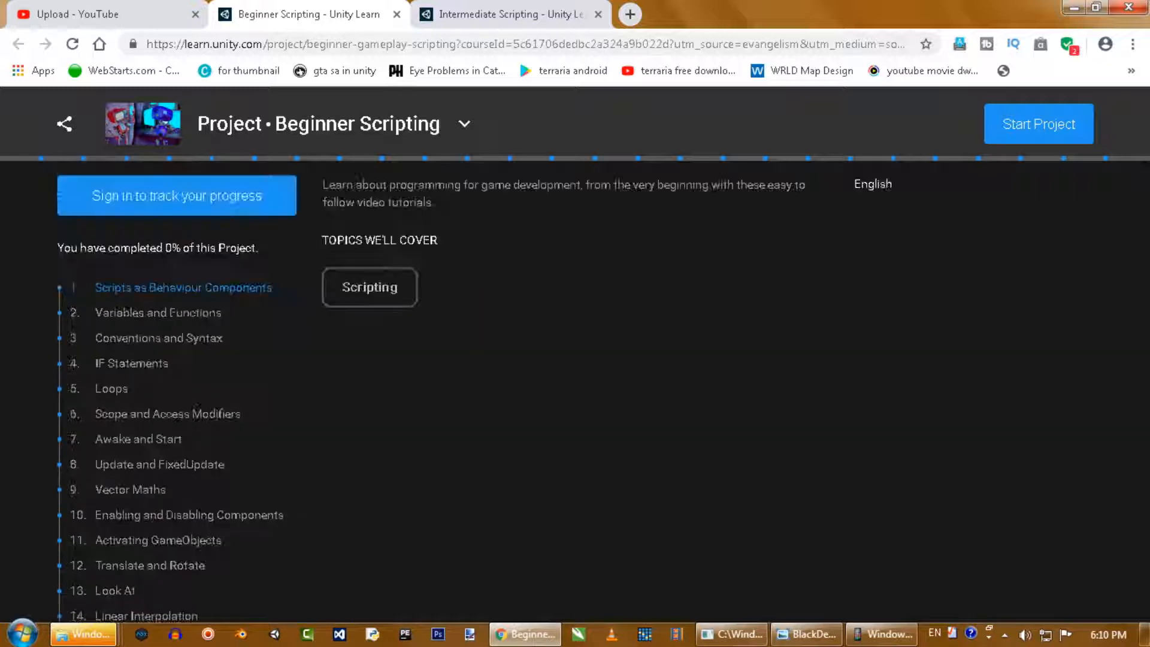
scroll("down", 3)
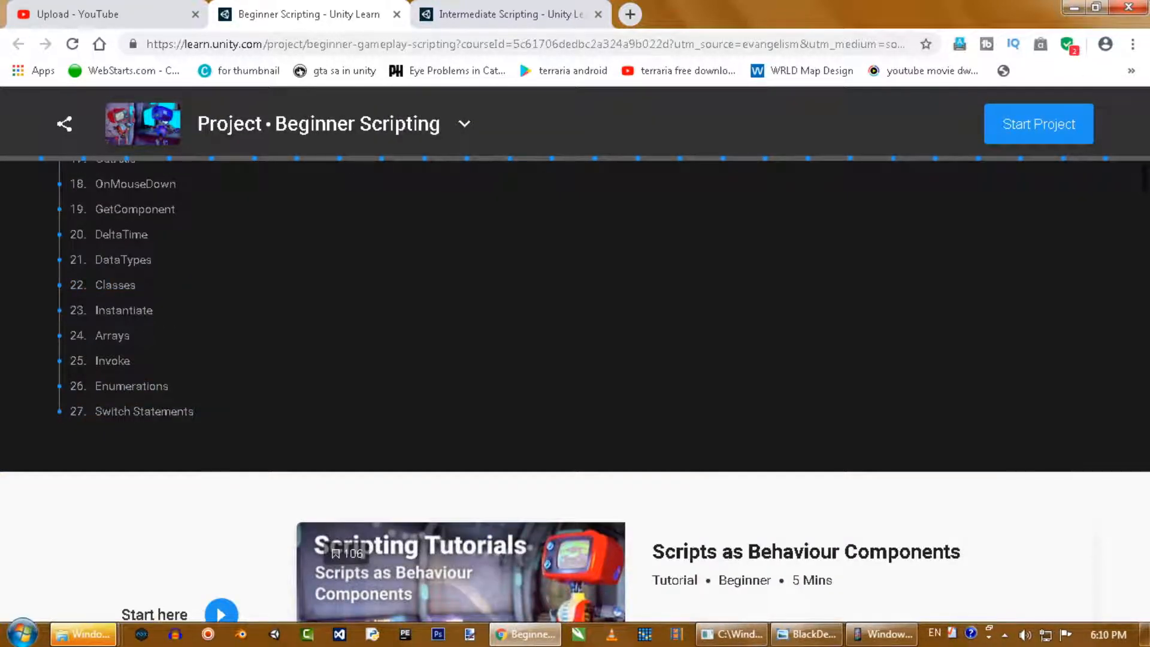
Bring up the Intermediate Scripting course overview showing 0% completed
left_click(508, 13)
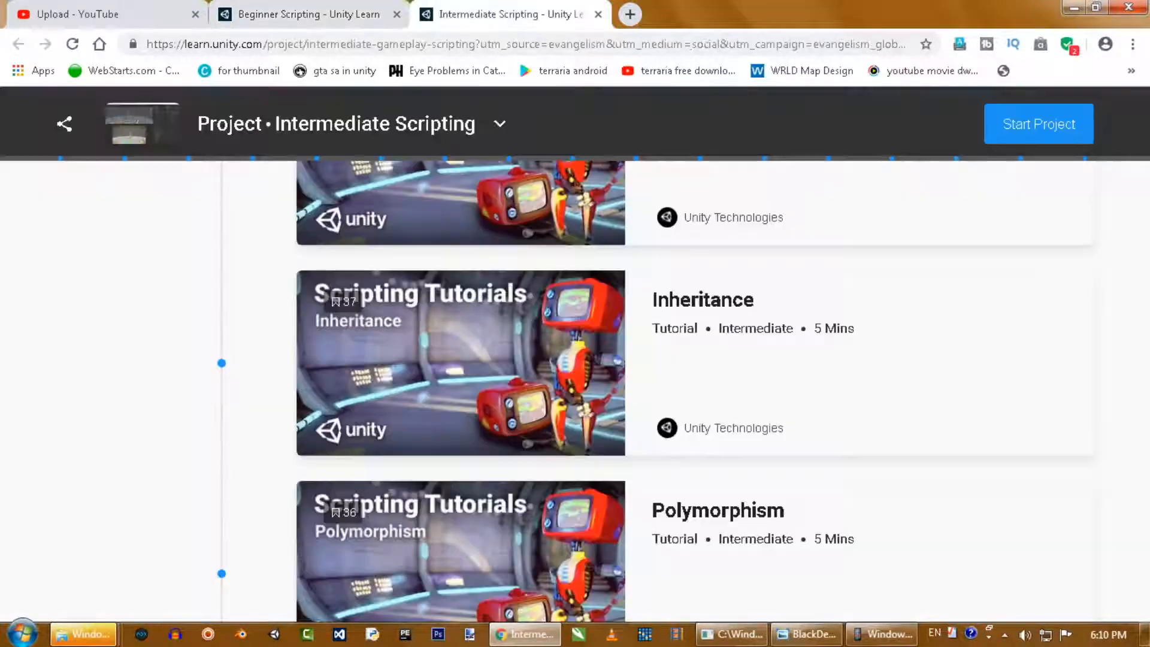
scroll("down", 3)
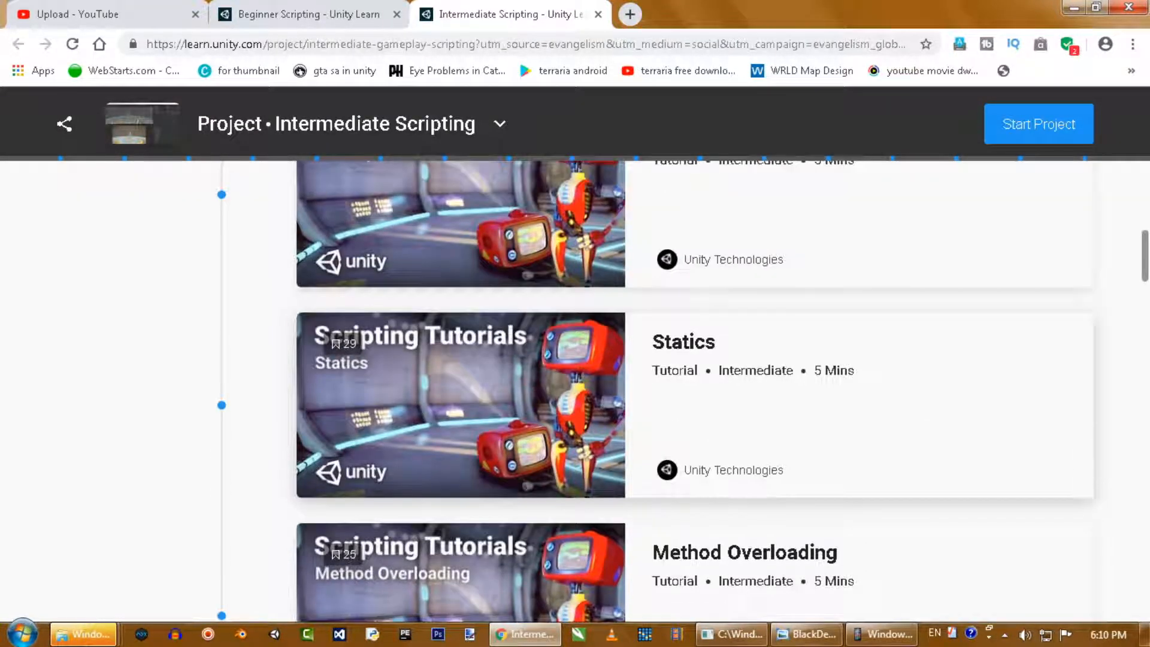
scroll("up", 3)
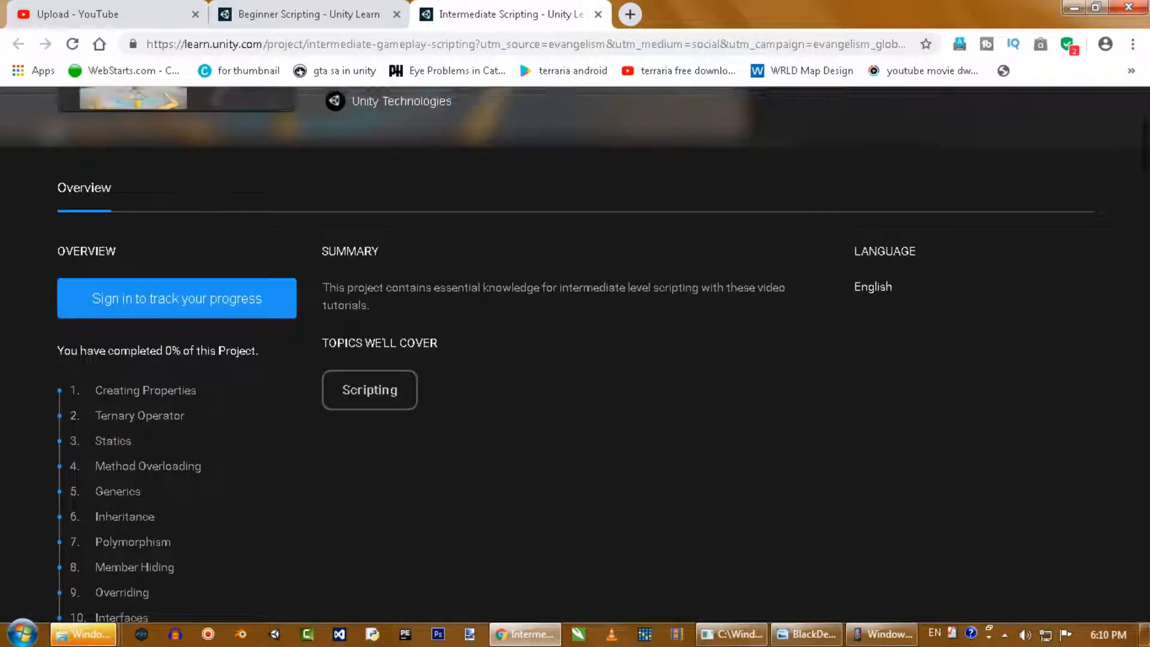
scroll("down", 3)
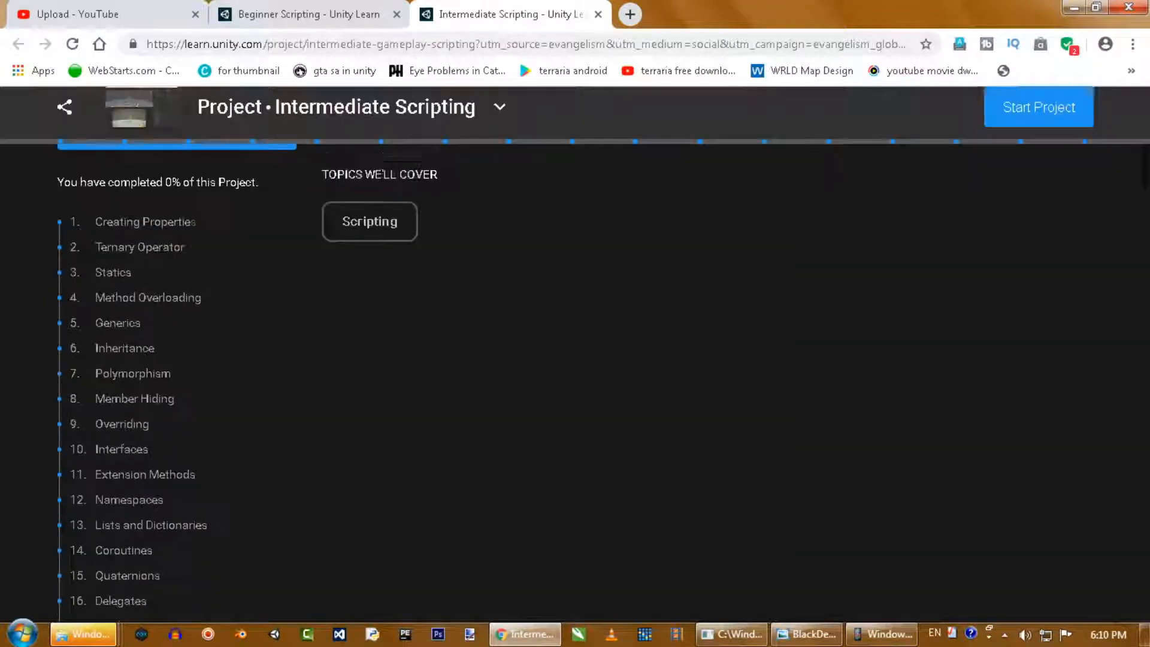
scroll("down", 3)
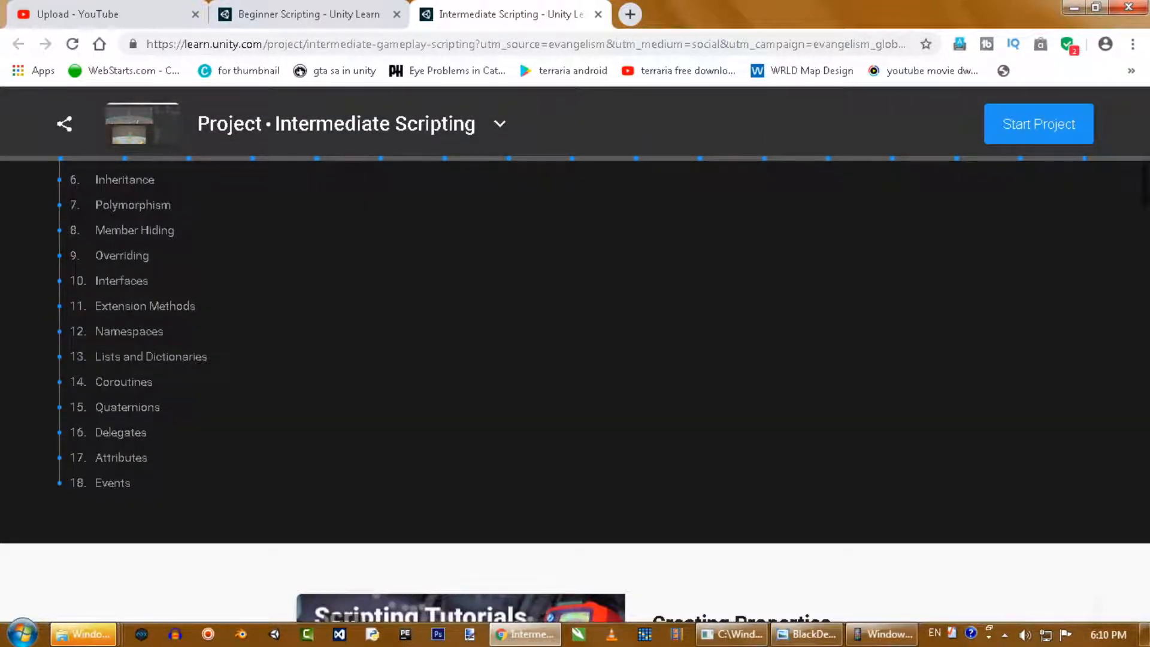
scroll("down", 3)
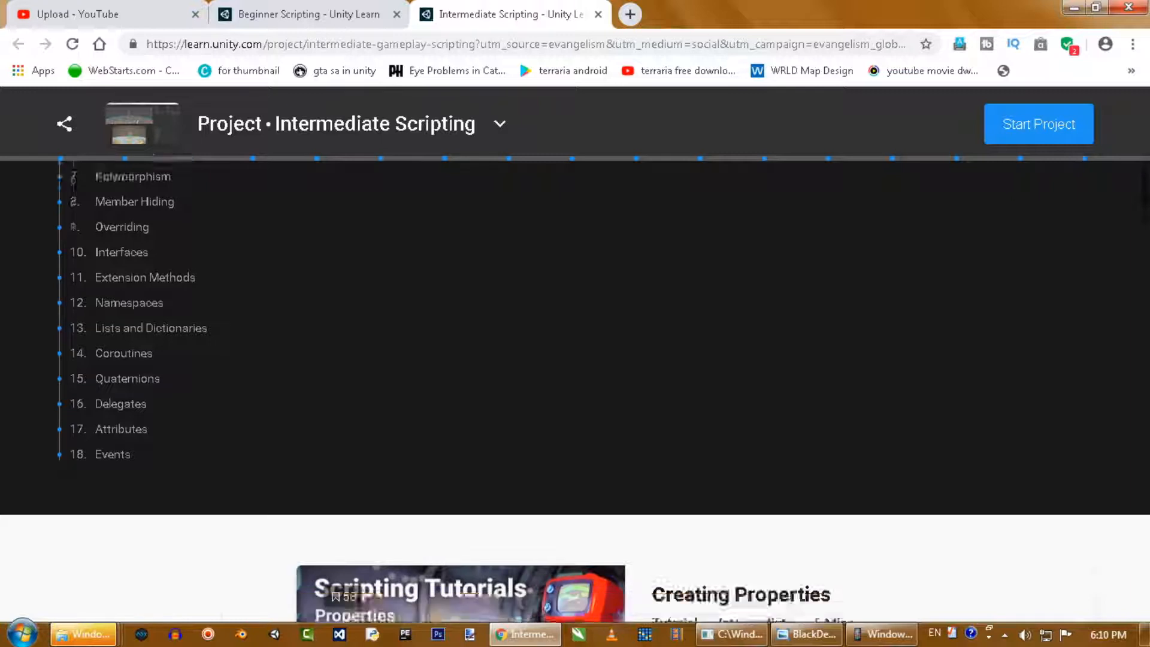
scroll("down", 3)
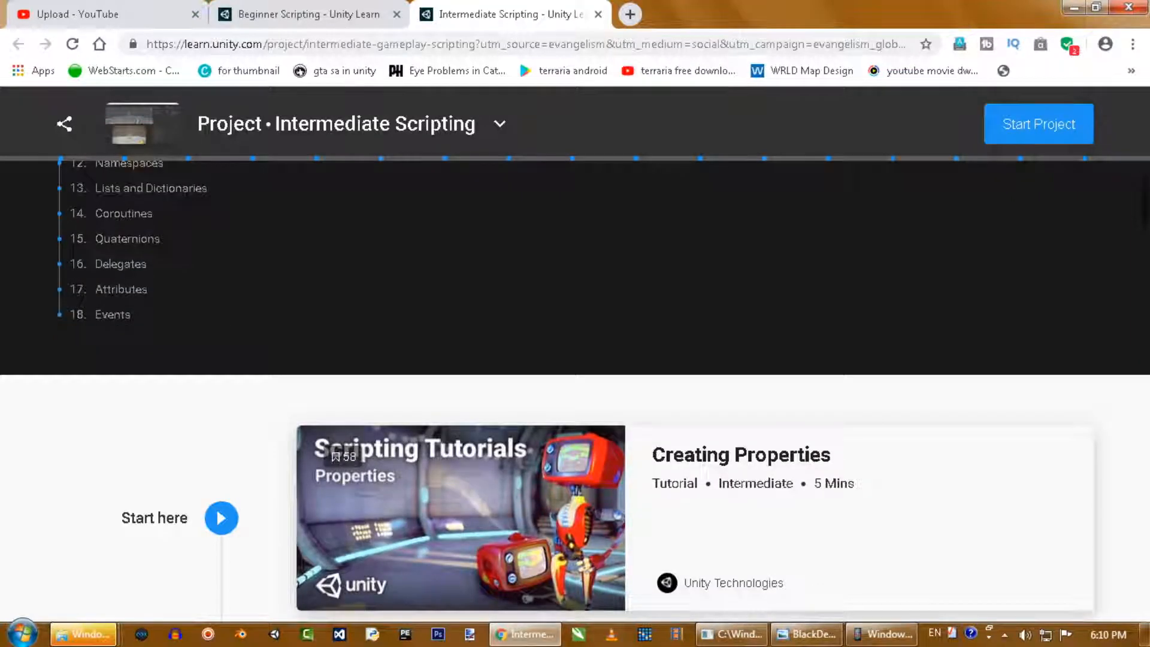
scroll("down", 3)
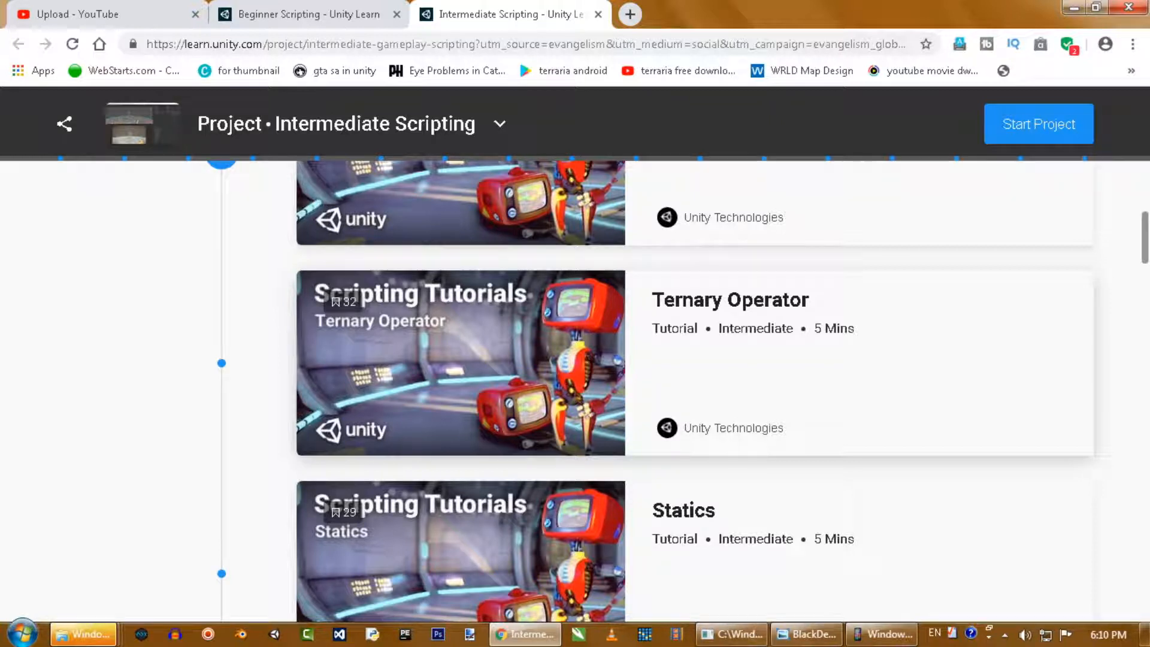
scroll("down", 3)
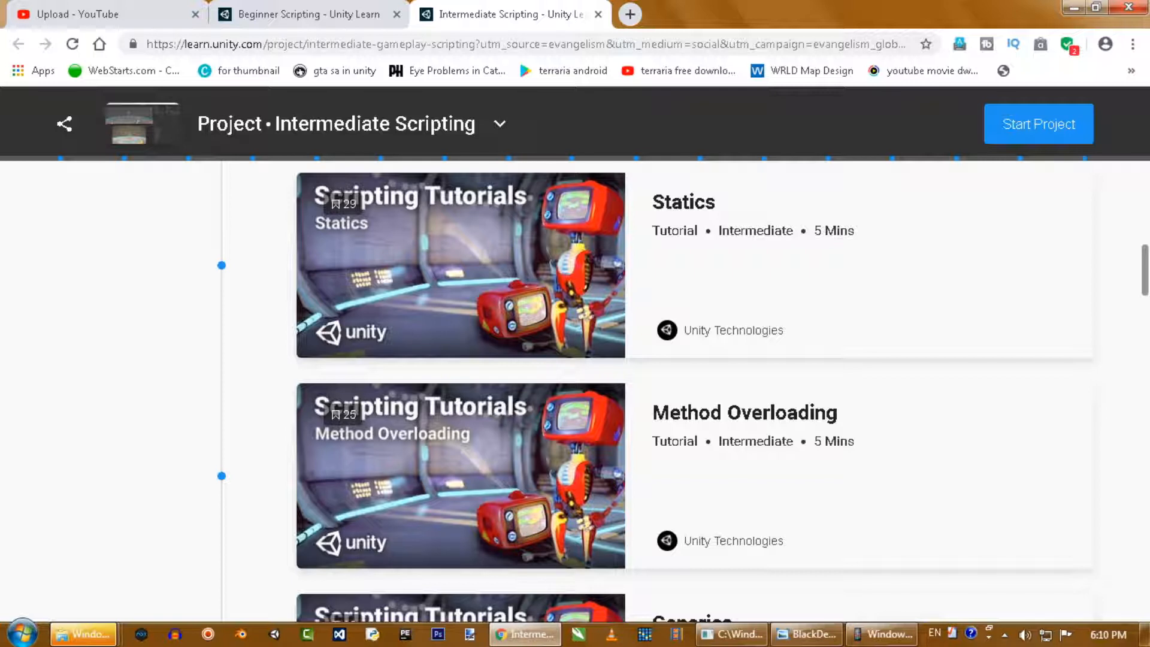
scroll("down", 3)
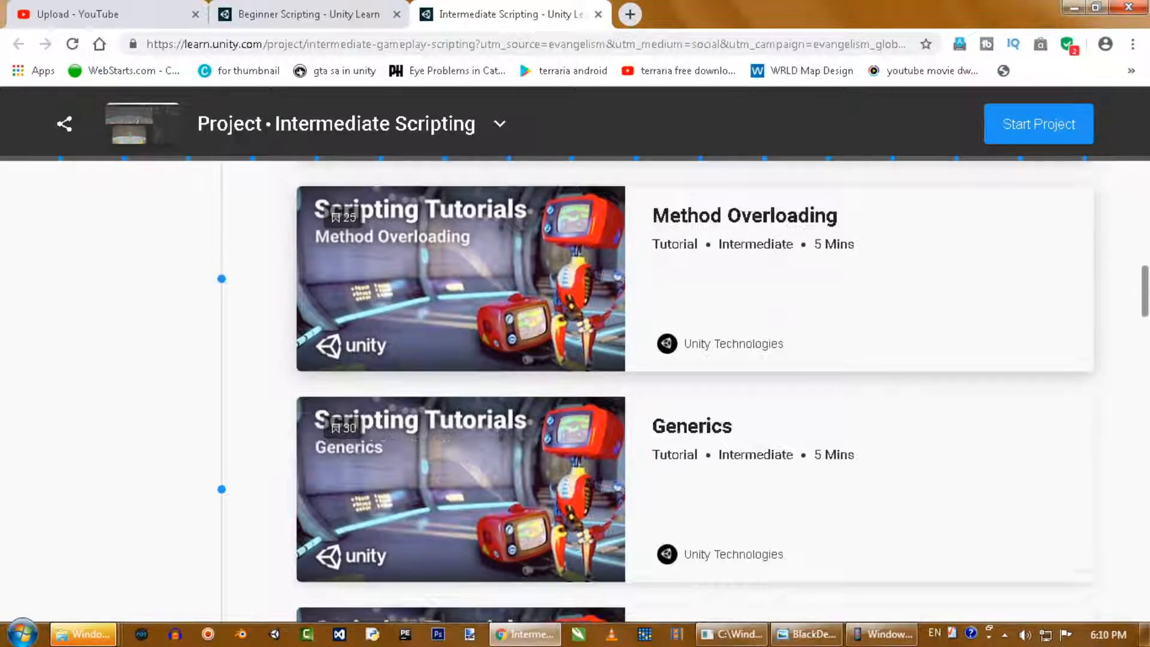
scroll("down", 3)
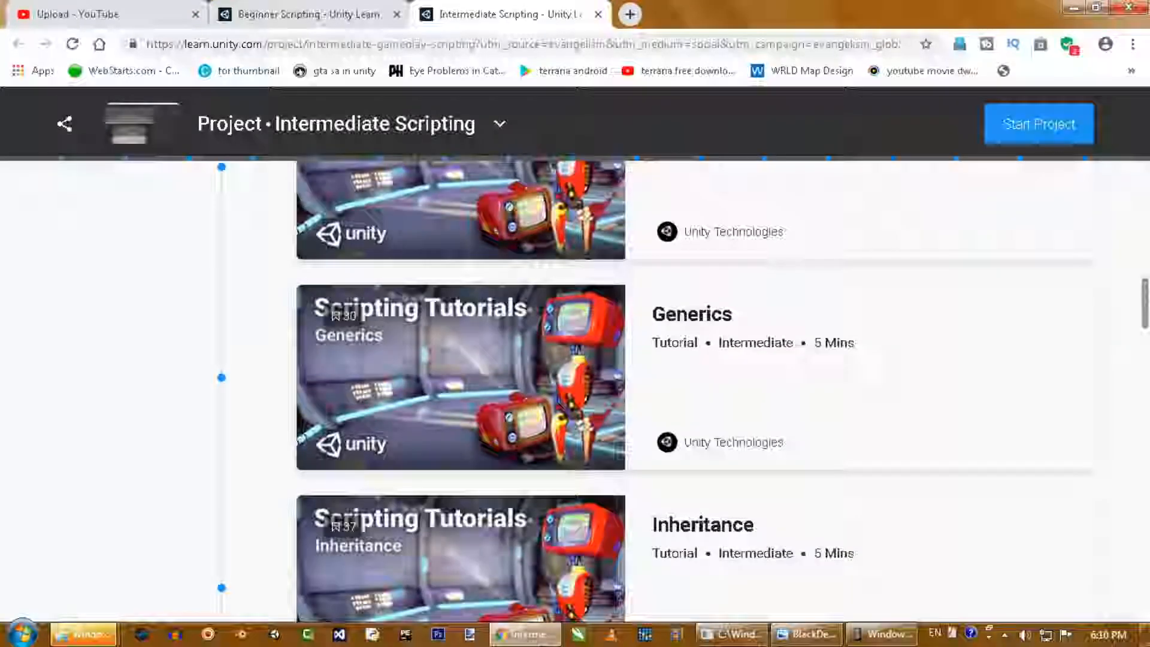